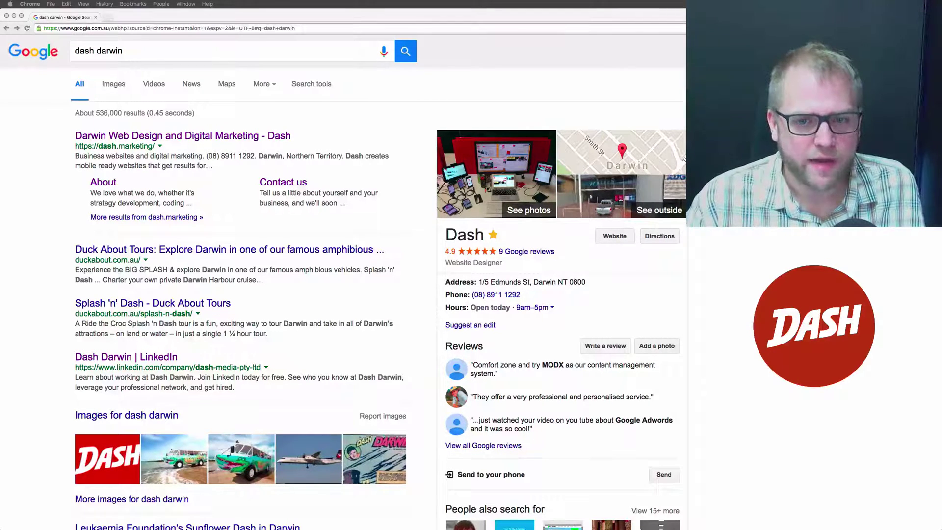
# Open Dash's review dialog, then close it without posting
pyautogui.scroll(-3)
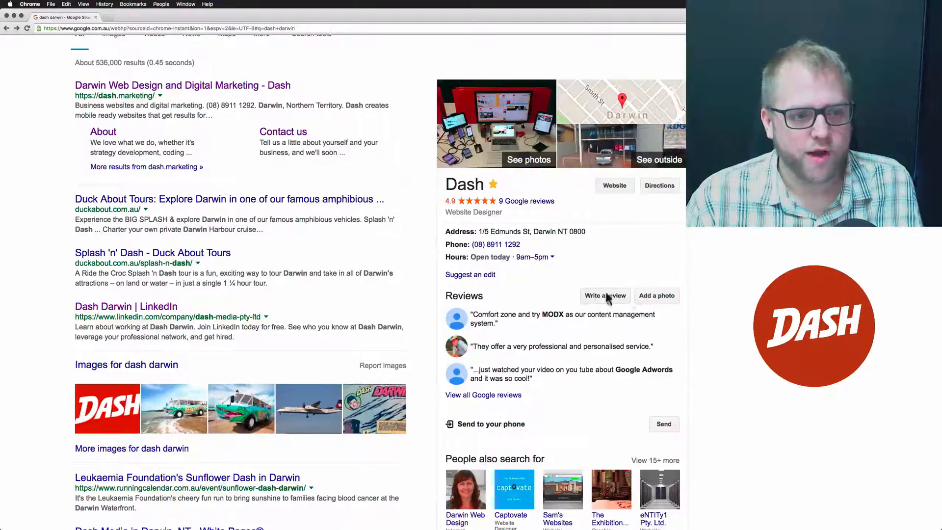
pyautogui.moveTo(580, 306)
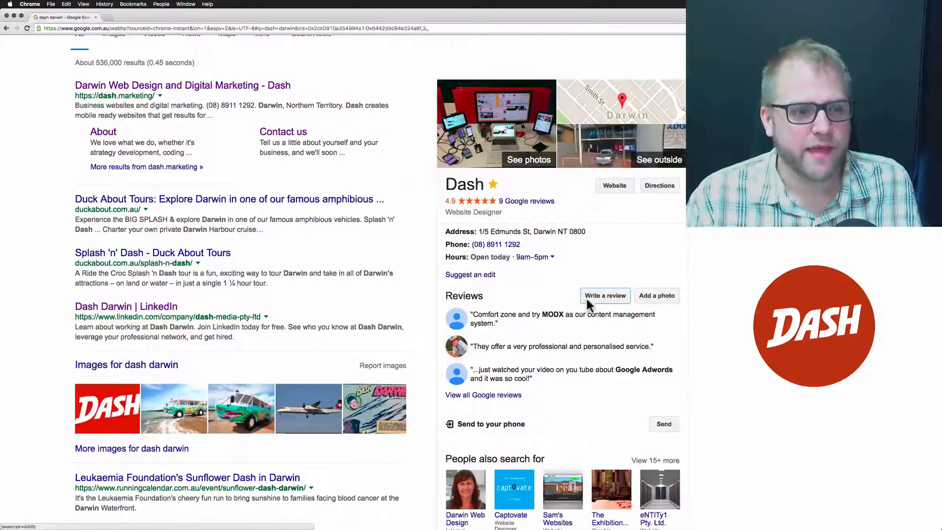
pyautogui.click(605, 296)
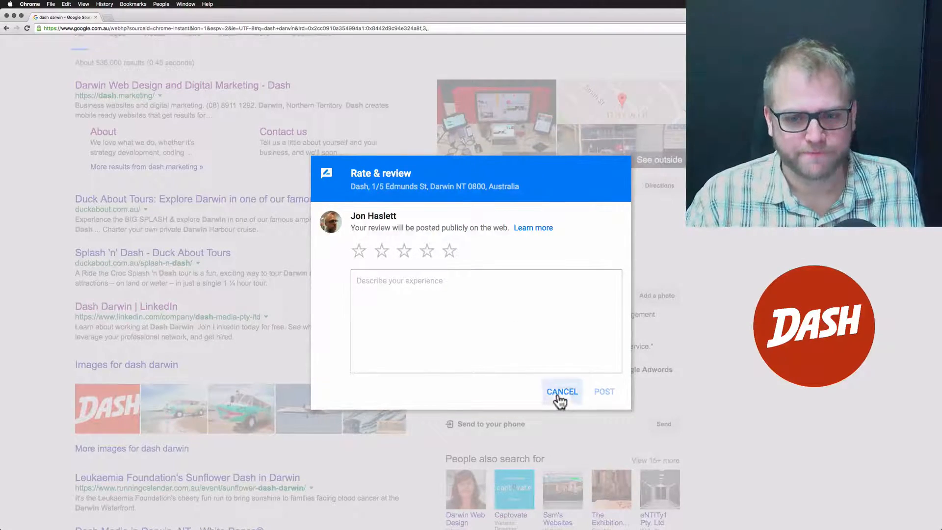
pyautogui.click(562, 392)
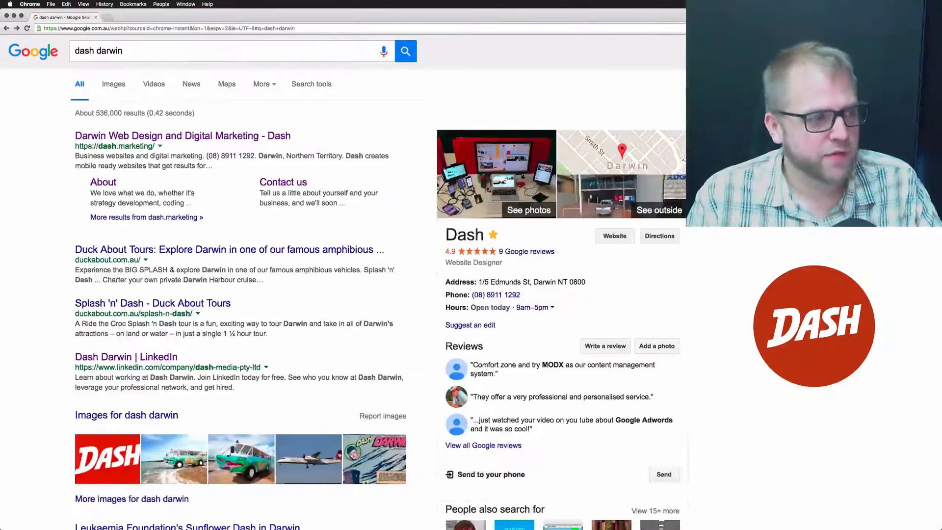
pyautogui.moveTo(284, 184)
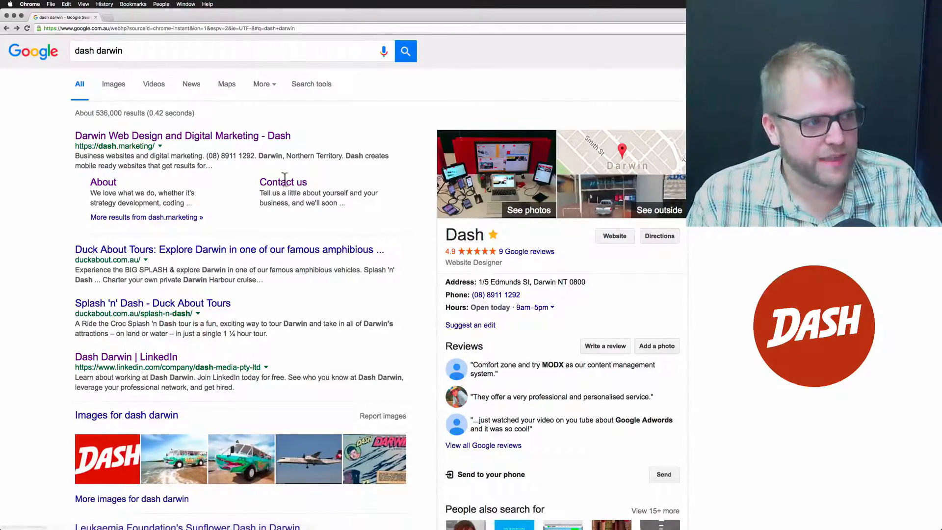
# Copy the Dash review dialog's page address
pyautogui.scroll(-3)
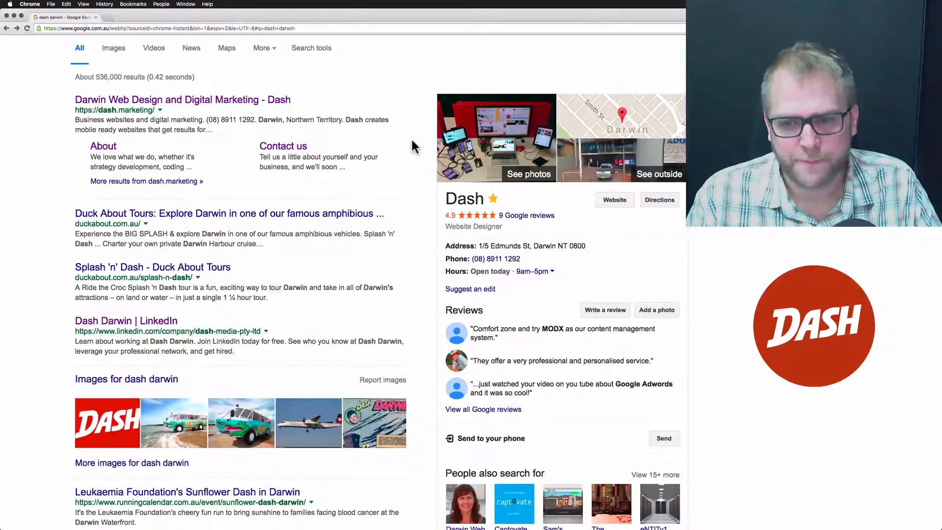
pyautogui.scroll(-3)
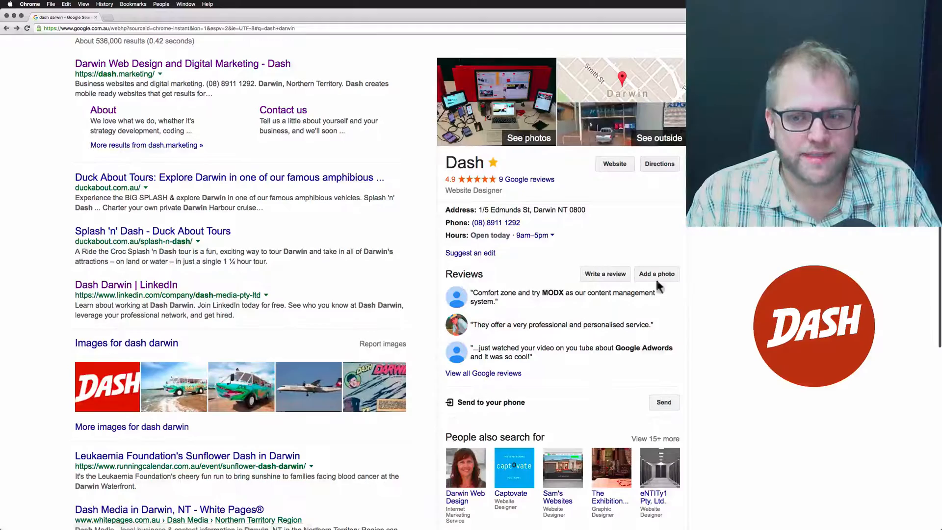
pyautogui.moveTo(671, 250)
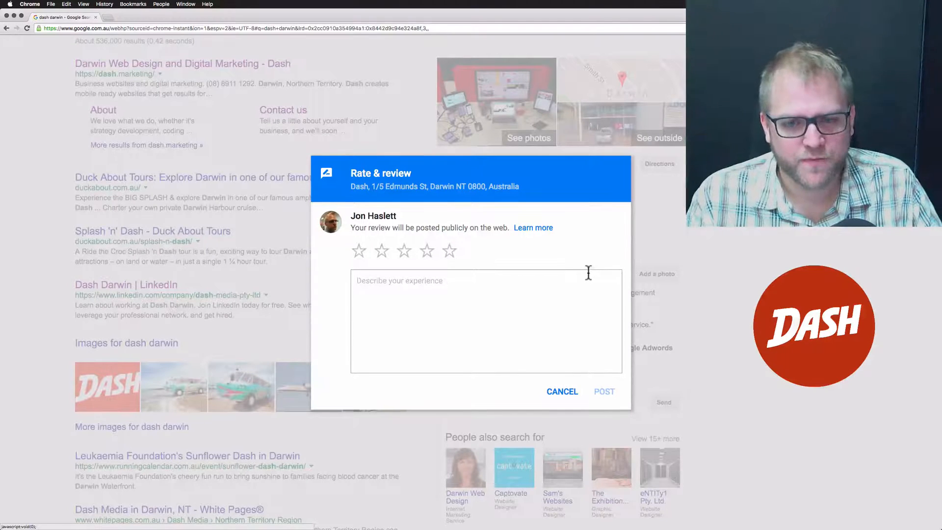
pyautogui.moveTo(592, 222)
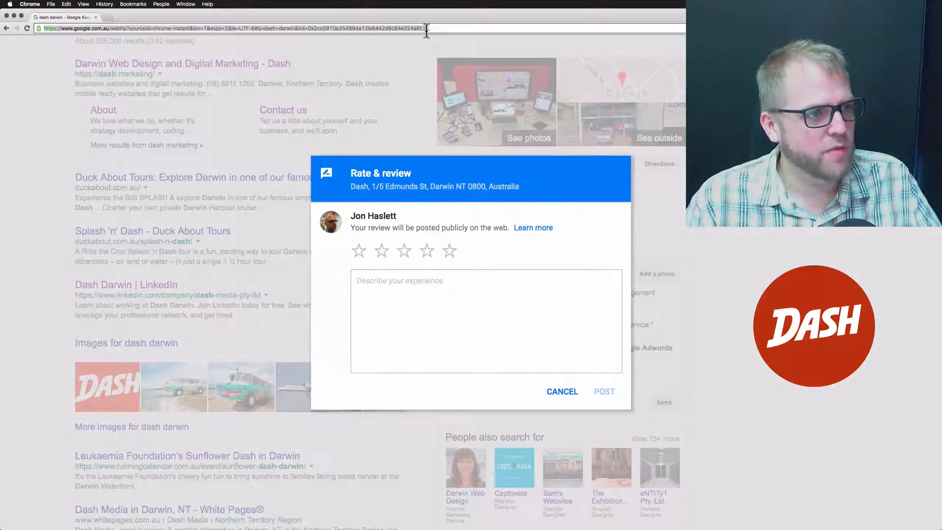
pyautogui.press('cmd')
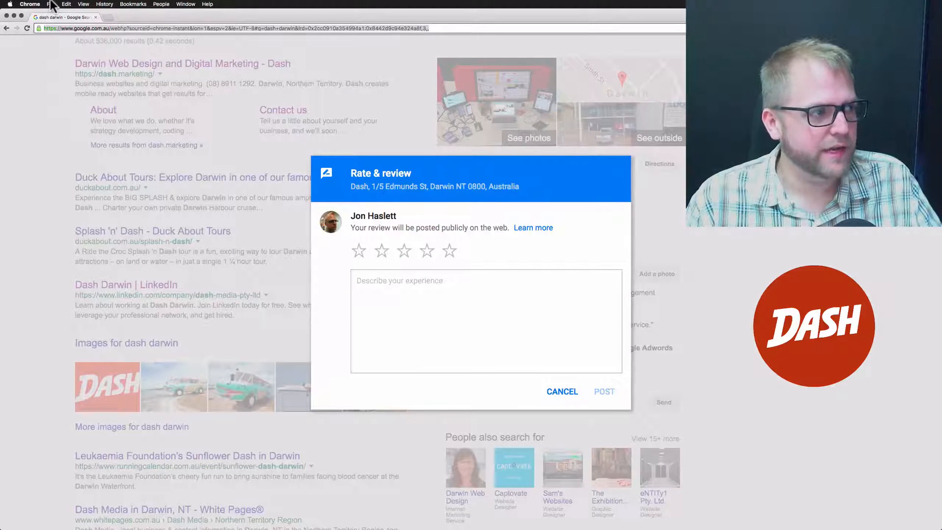
# Open a new tab from the File menu and paste the copied Dash review link
pyautogui.click(47, 4)
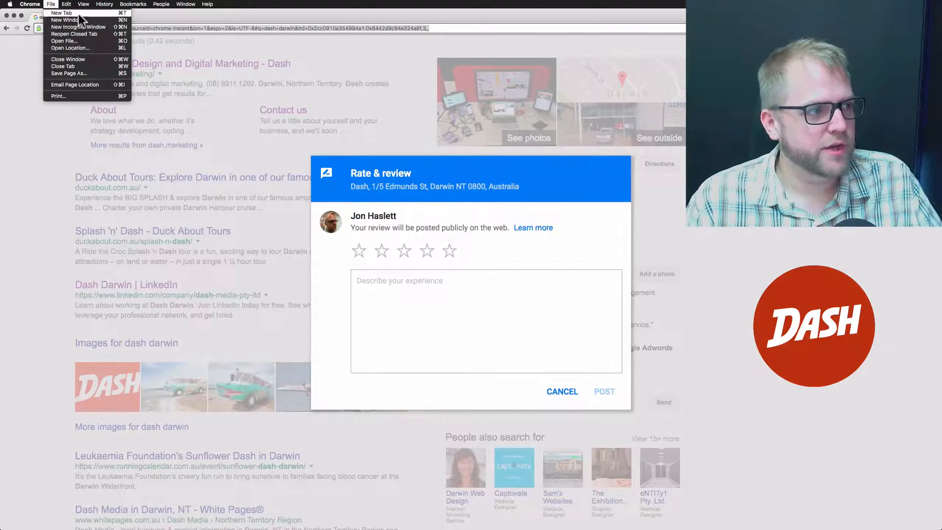
pyautogui.click(63, 13)
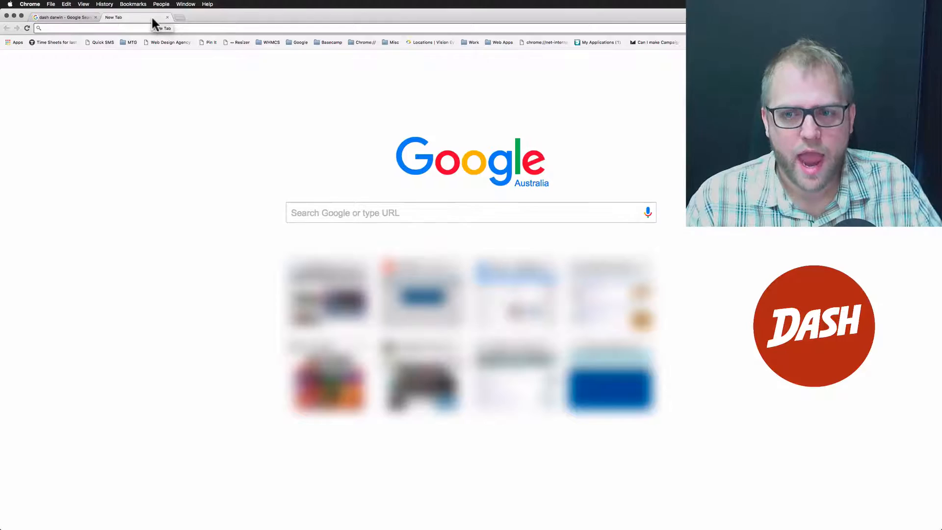
pyautogui.rightClick(133, 28)
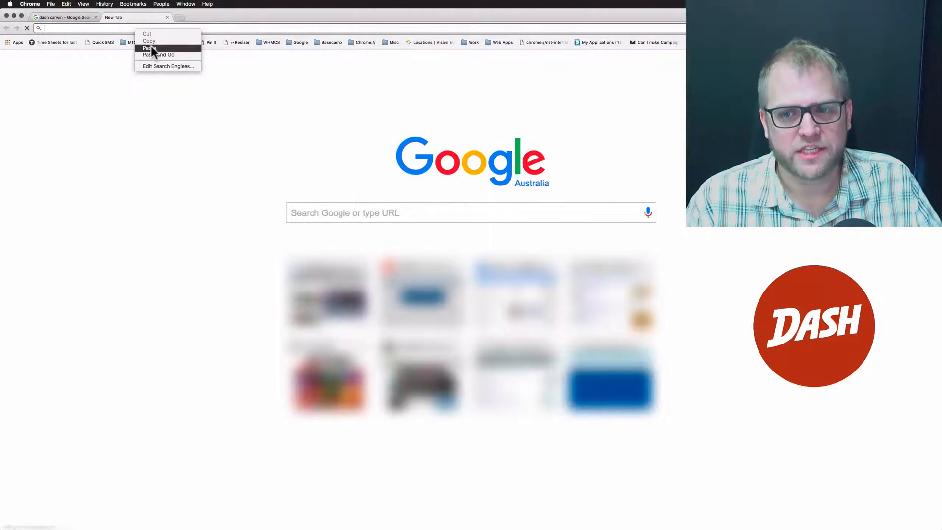
pyautogui.click(150, 48)
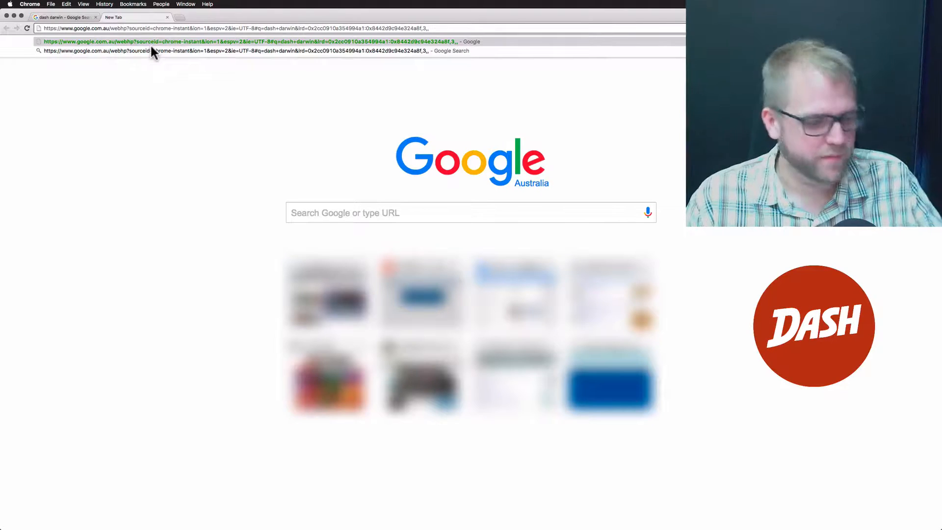